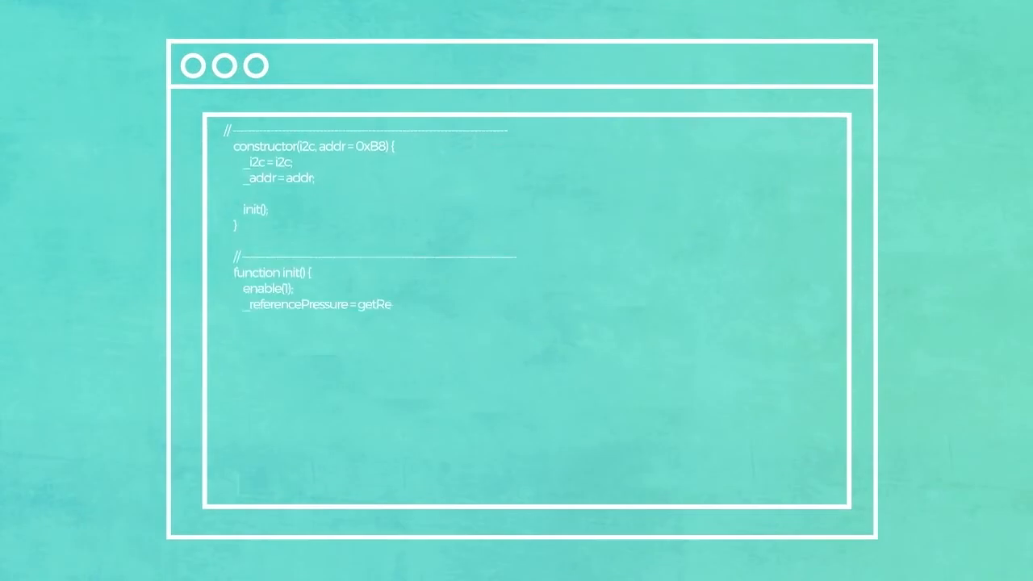
pyautogui.scroll(-3)
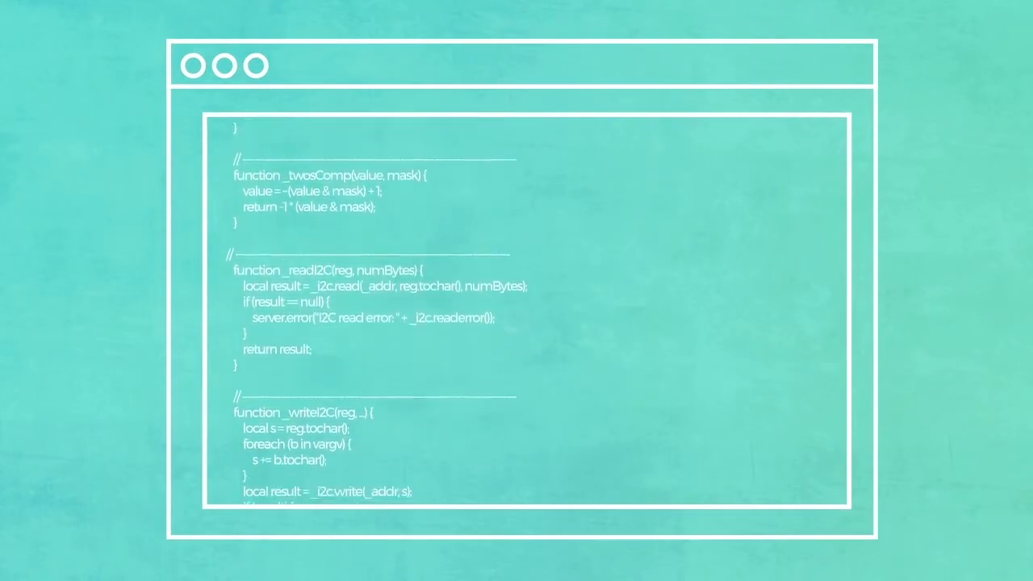